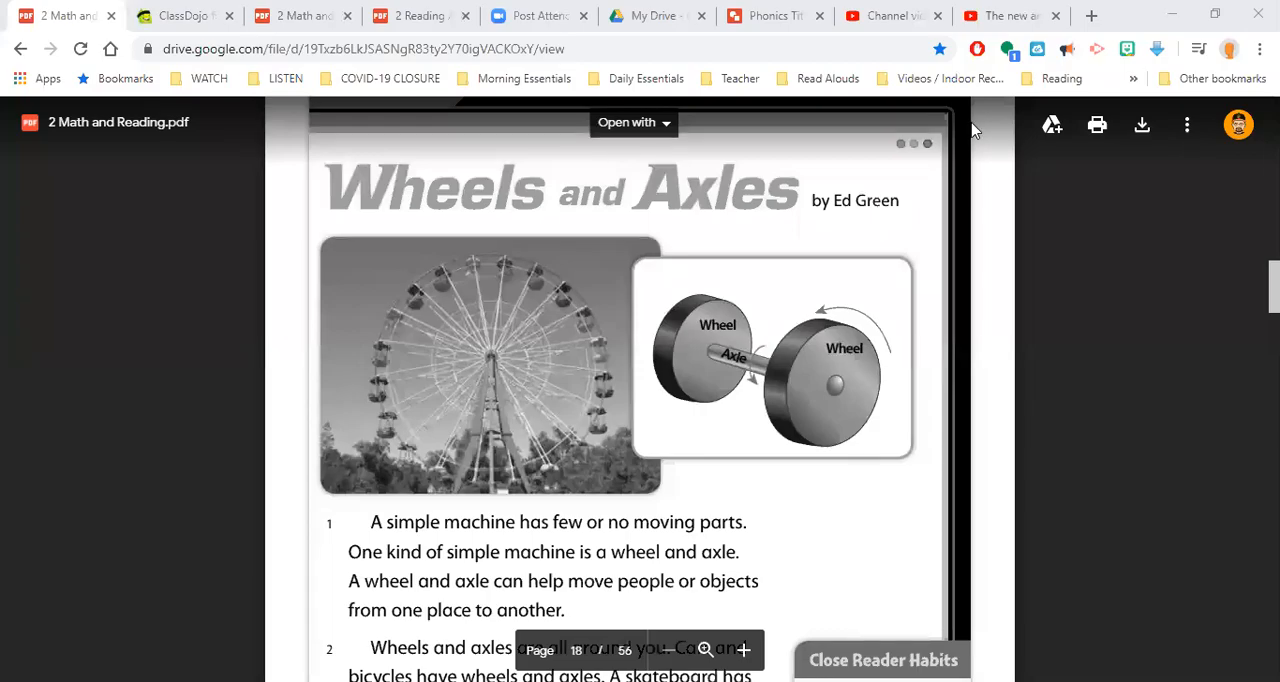
mouse_move(1162, 366)
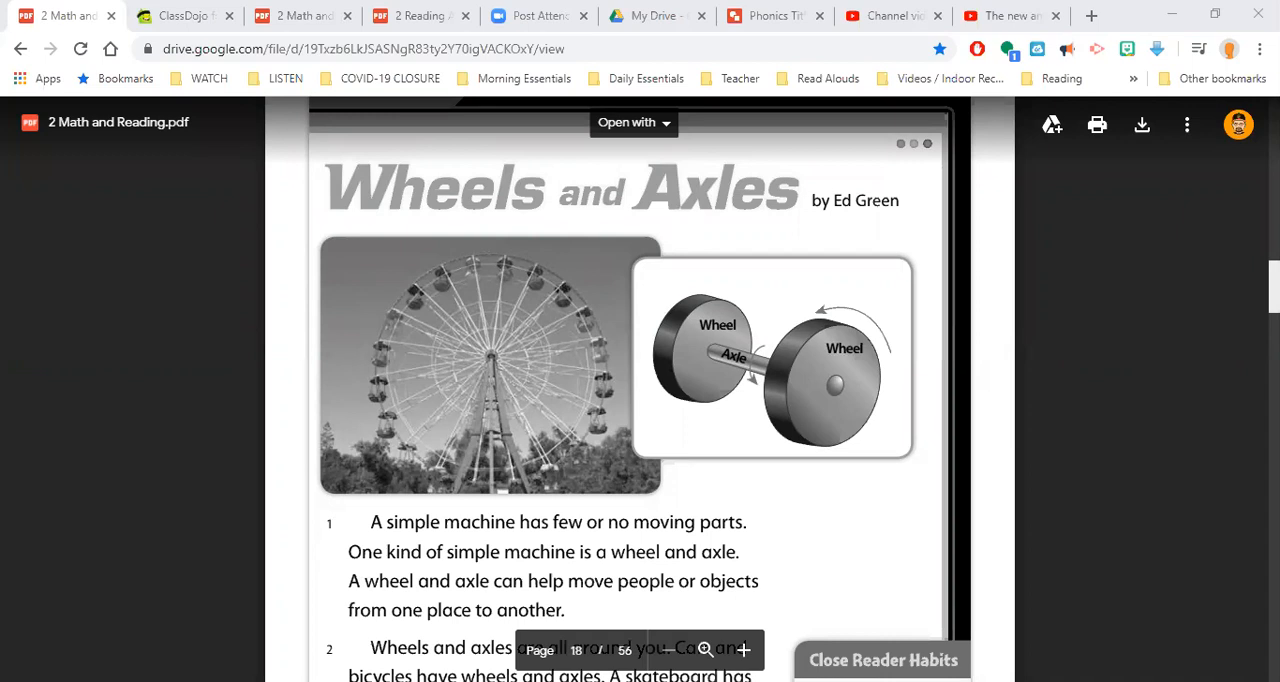
scroll("down", 3)
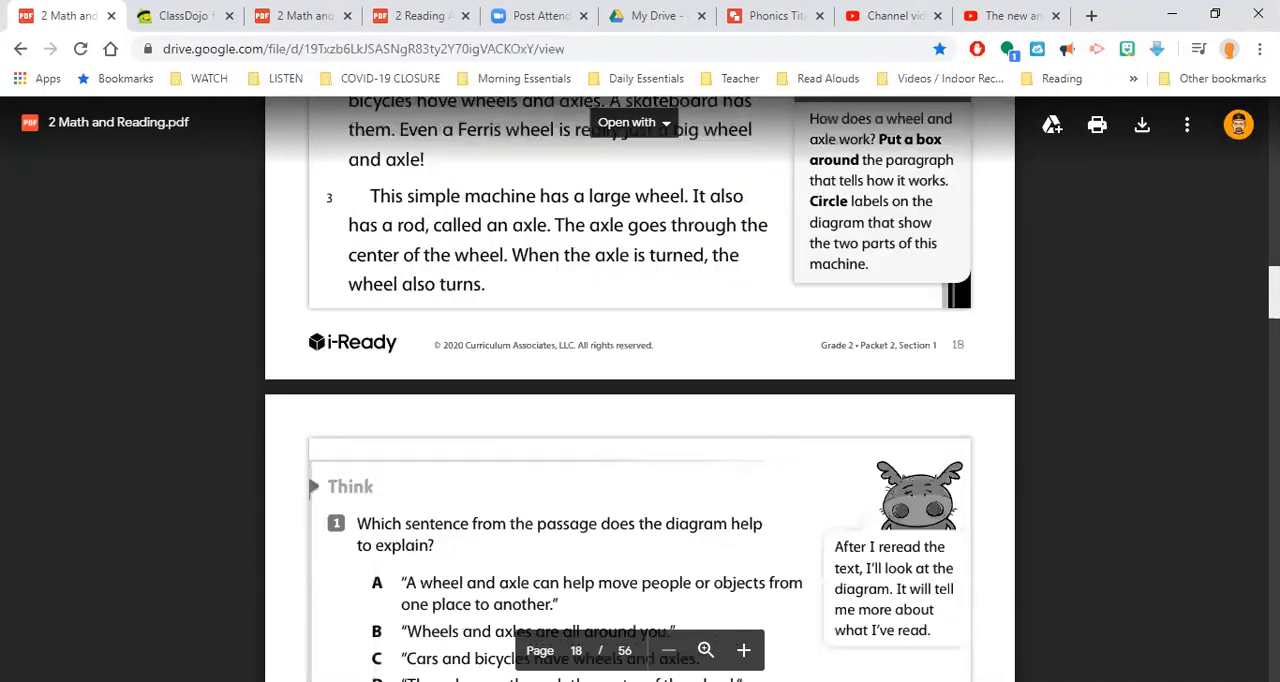
scroll("down", 3)
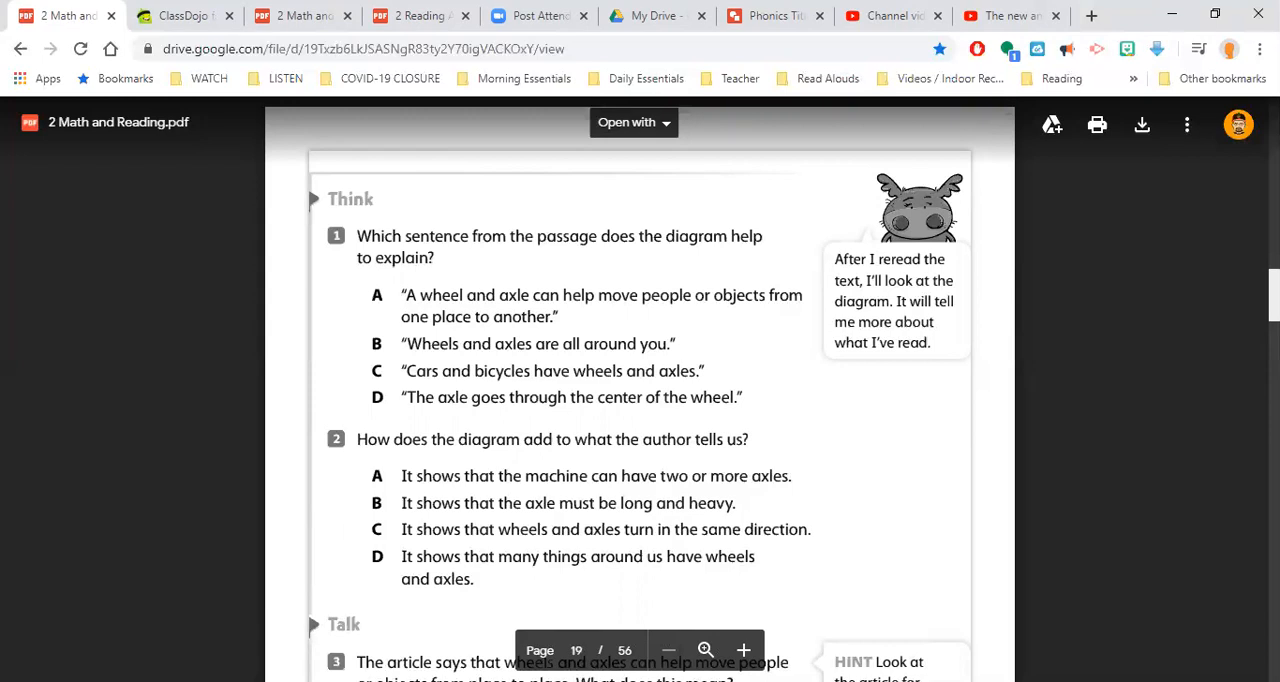
scroll("down", 3)
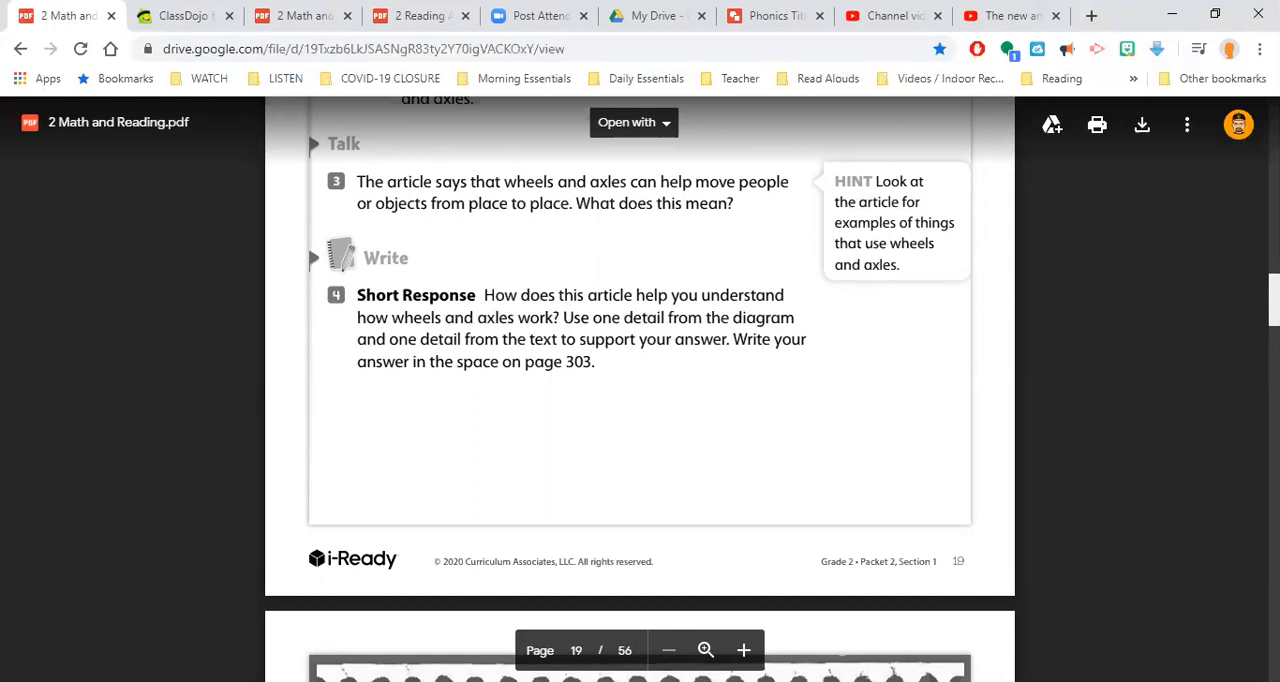
scroll("down", 3)
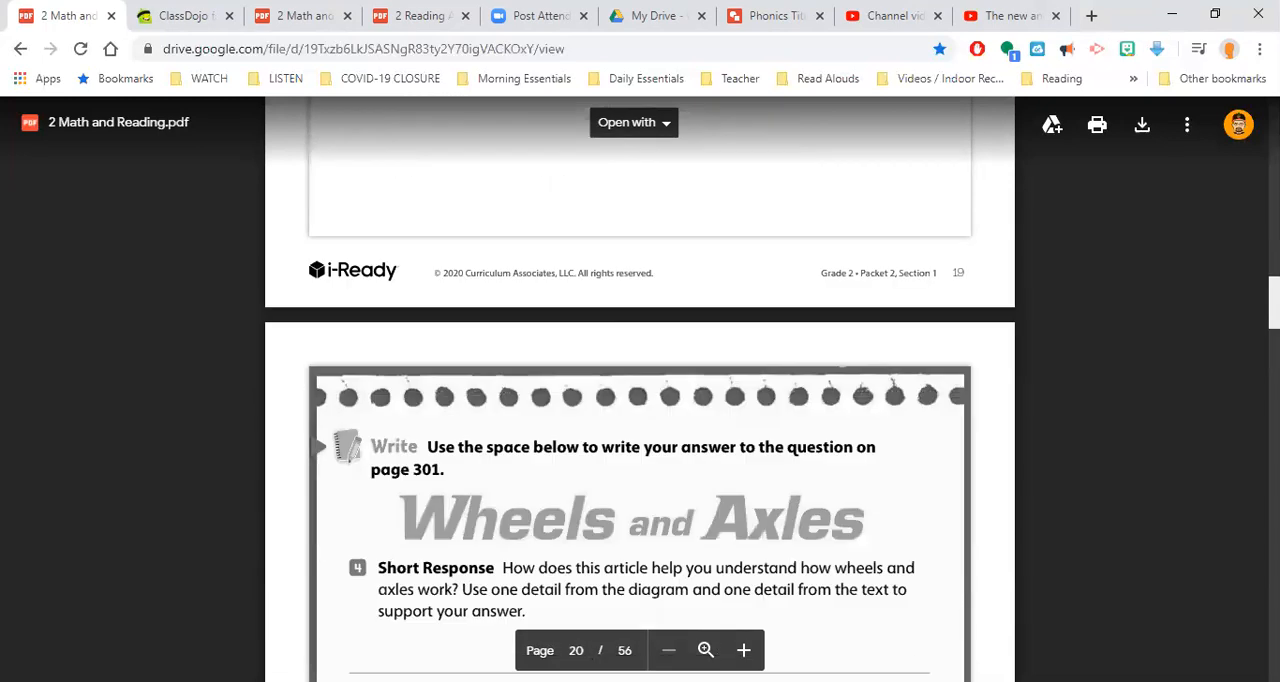
scroll("down", 3)
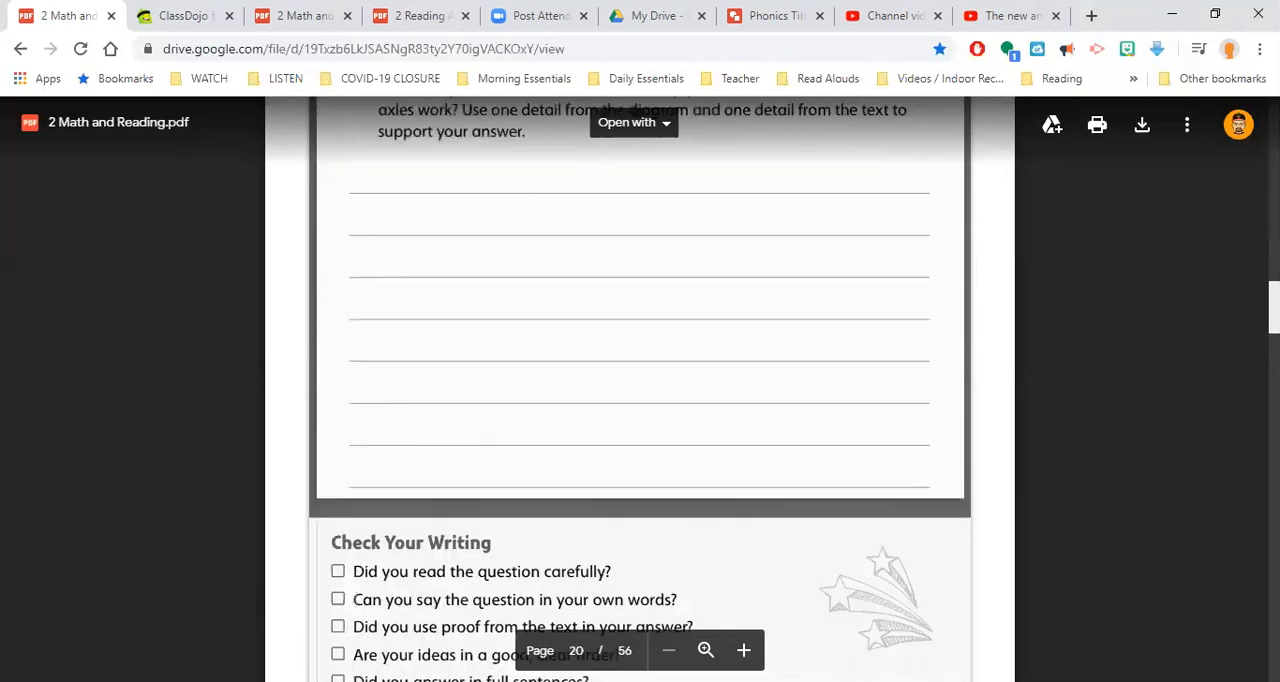
scroll("down", 3)
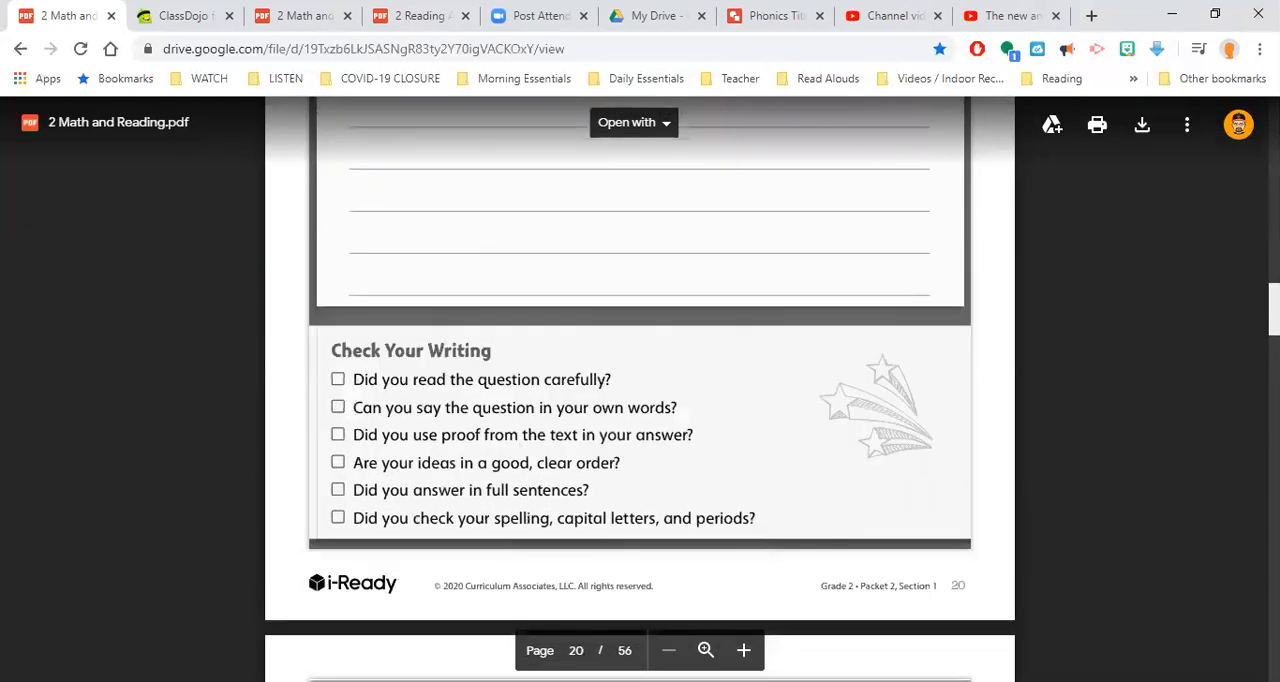